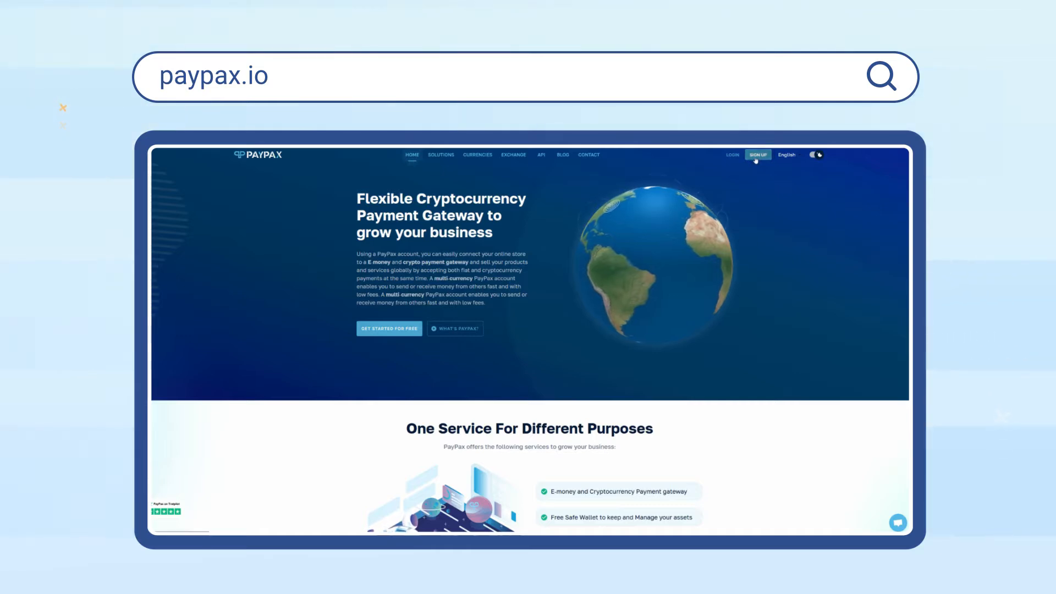
Step: Log in from the paypax.io home page to reach the account Dashboard
click(758, 154)
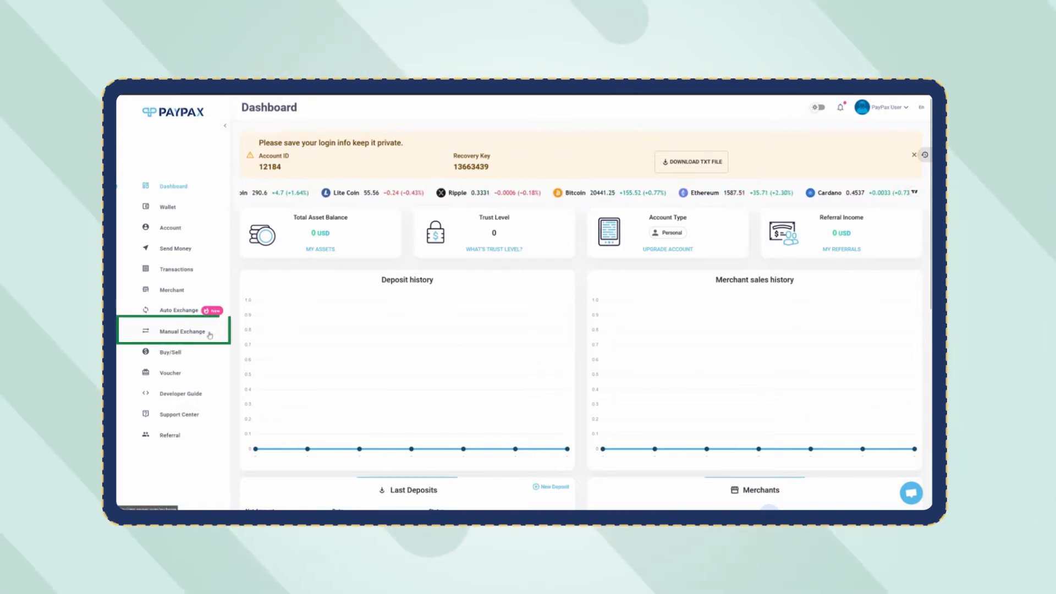
Step: Start a Manual Exchange deposit into the USD wallet with PayPal as method
click(182, 331)
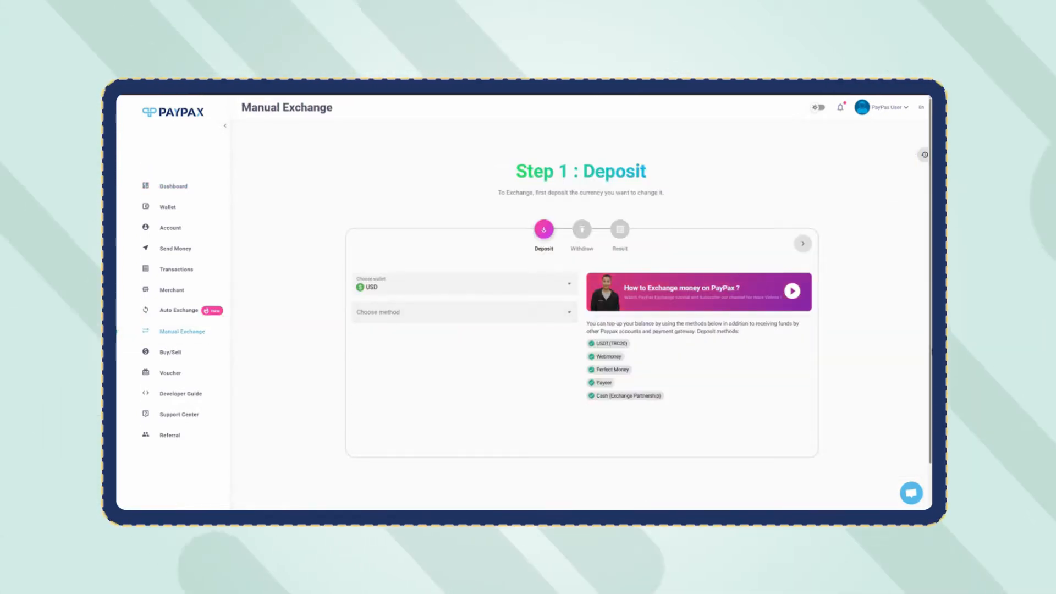
mouse_move(901, 312)
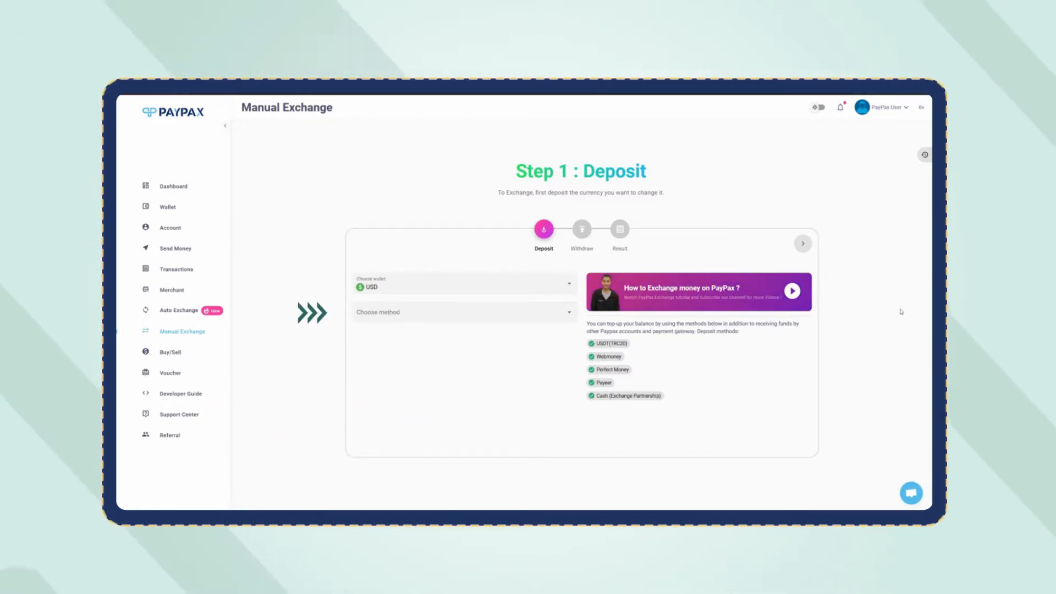
click(463, 311)
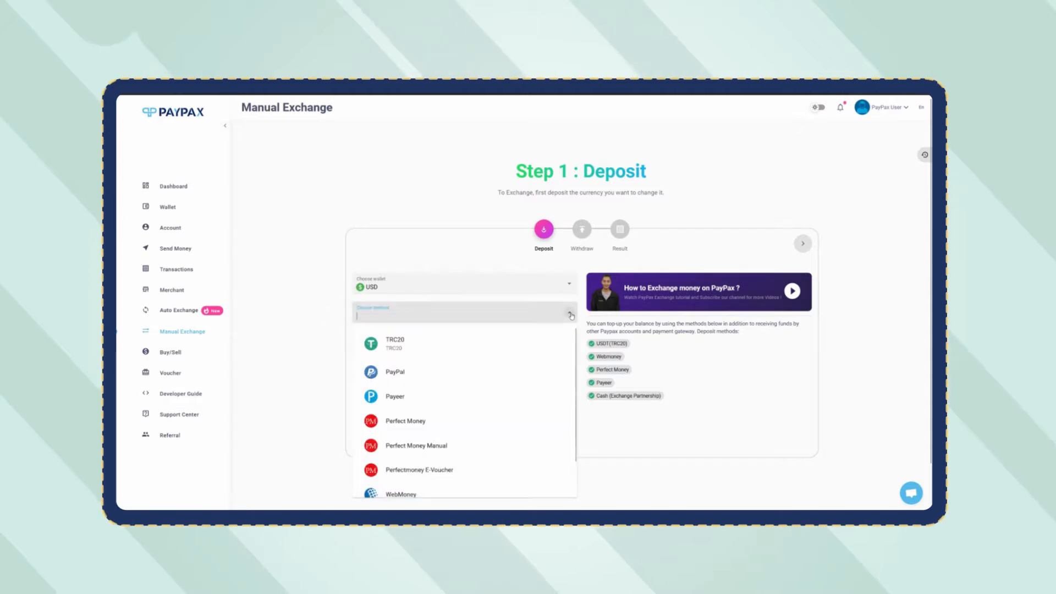
click(394, 372)
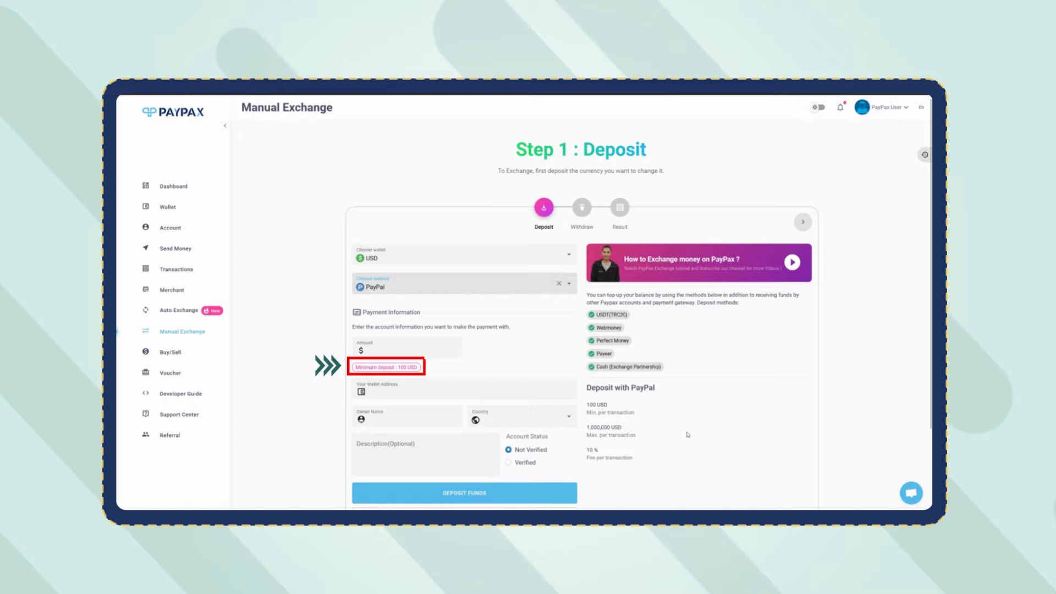
Step: Fill a 100 USD PayPal deposit with wallet address, owner name, Albania, Verified, and submit
text(10)
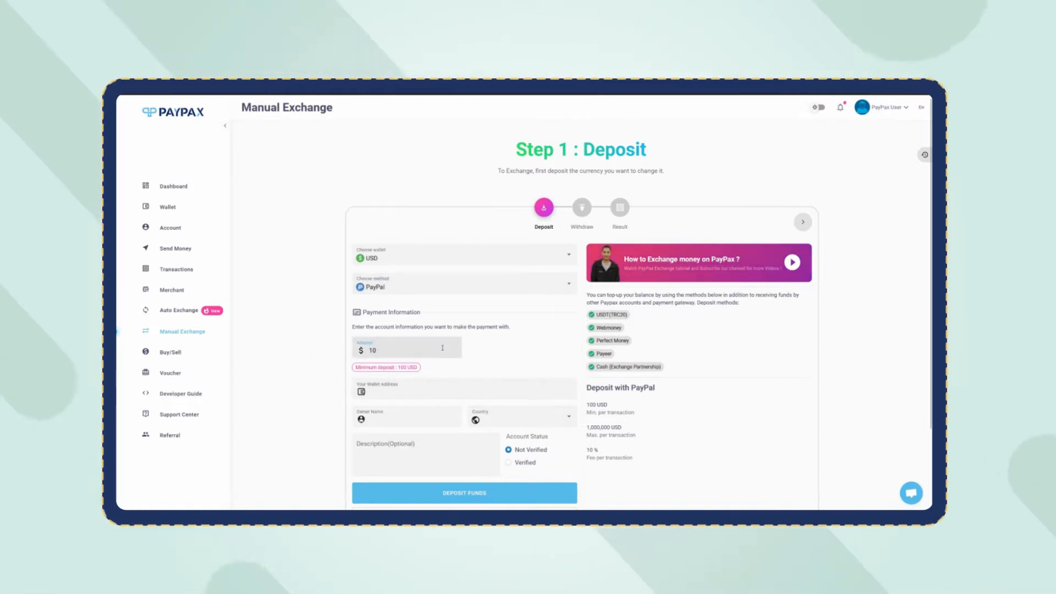
text(100)
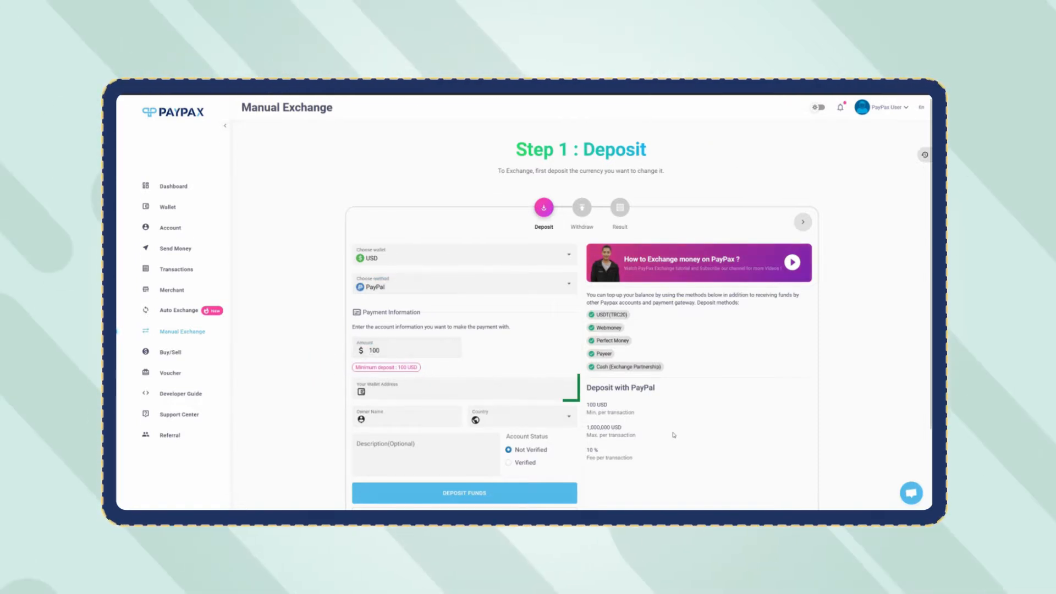
click(464, 393)
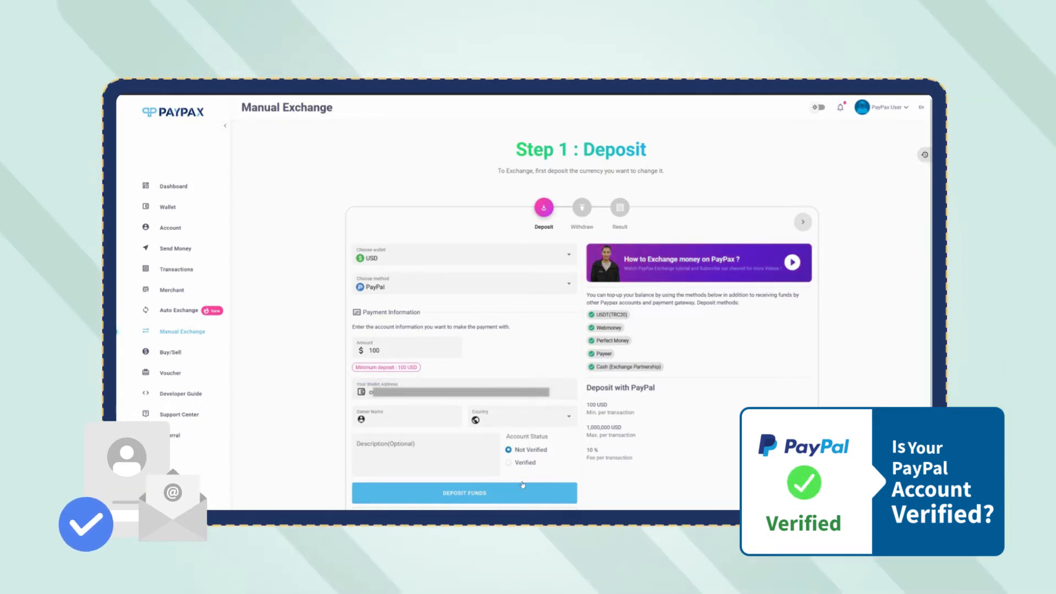
text(Michael)
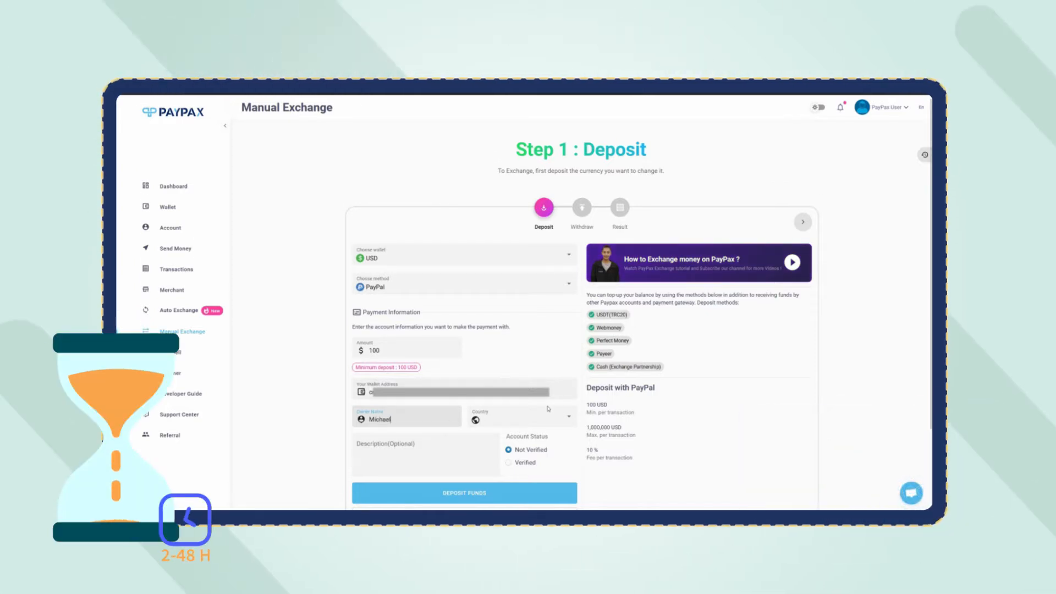
click(522, 416)
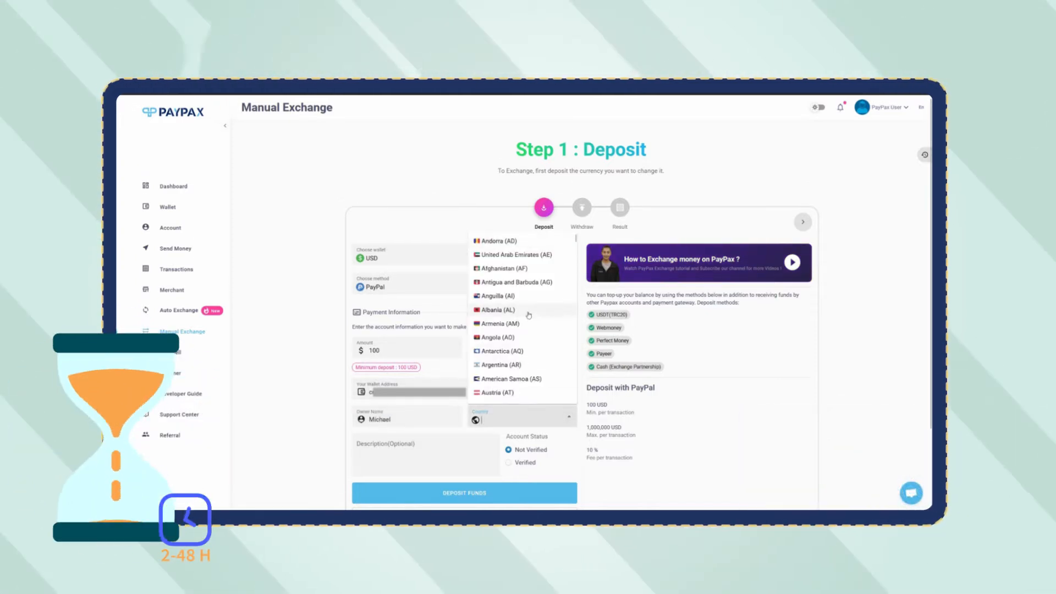
click(495, 309)
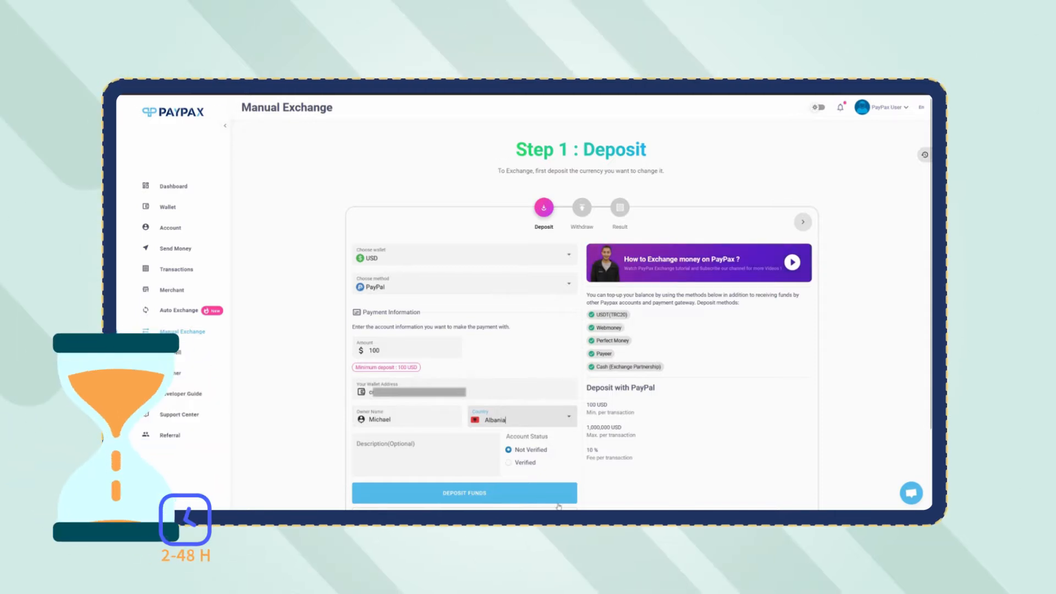
click(508, 463)
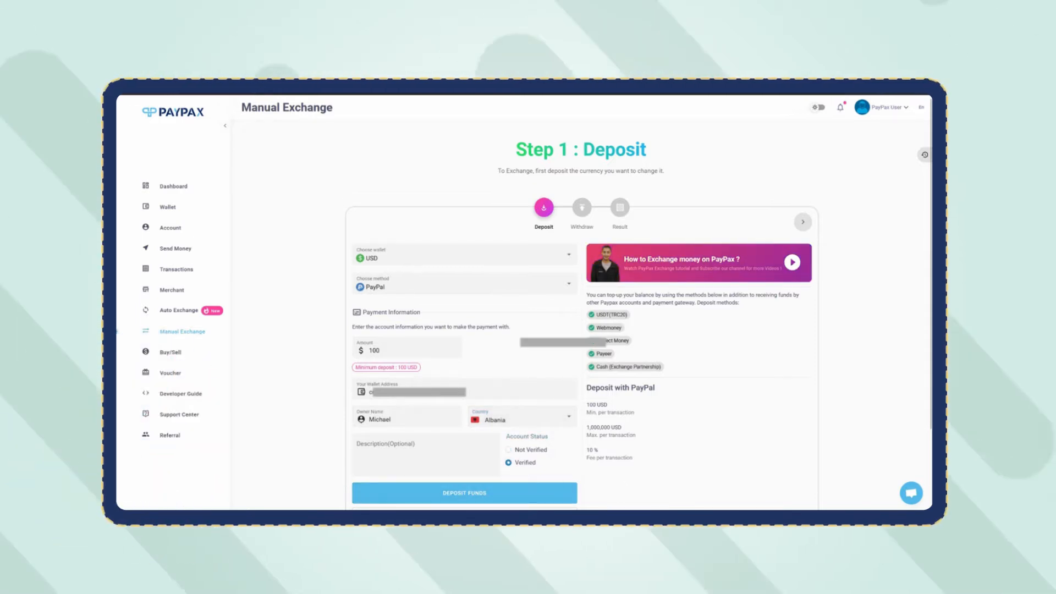
click(464, 492)
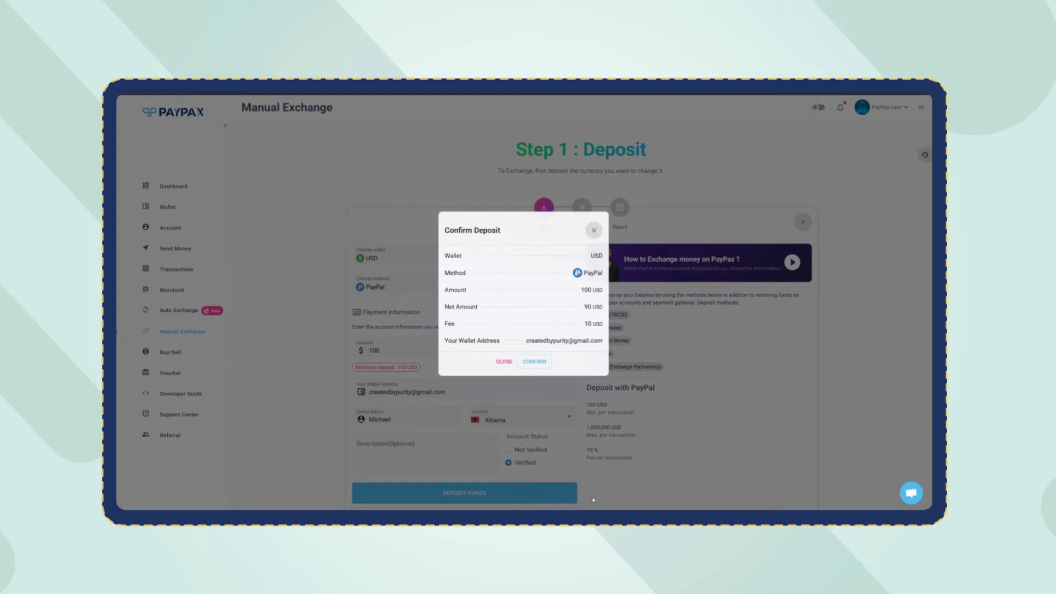
Step: Confirm the 100 USD PayPal deposit in the Confirm Deposit dialog
click(534, 361)
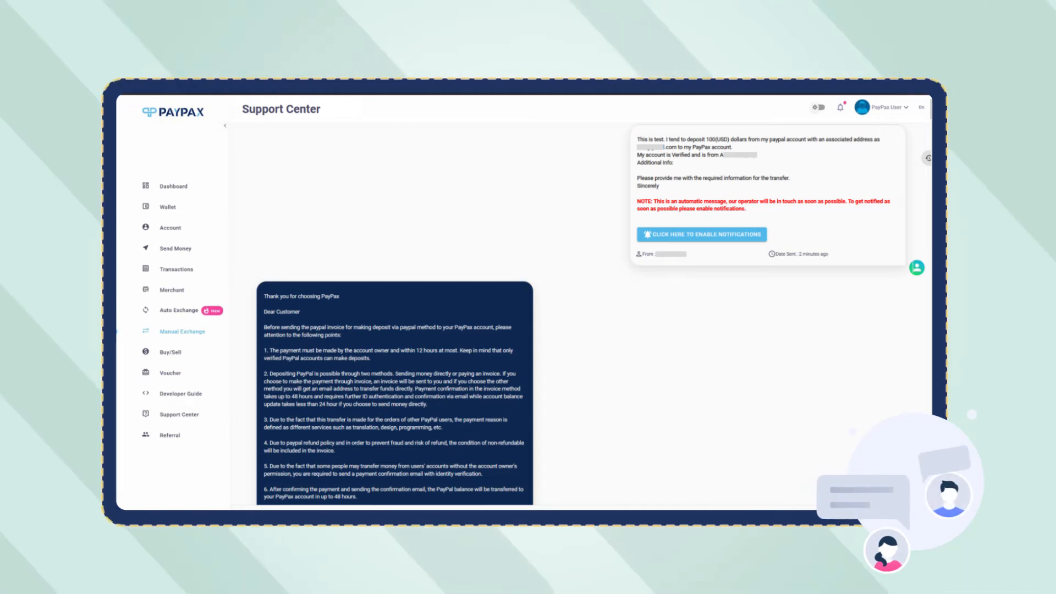
Step: Show the Support Center Tickets list with the two PayPal deposit requests
click(178, 414)
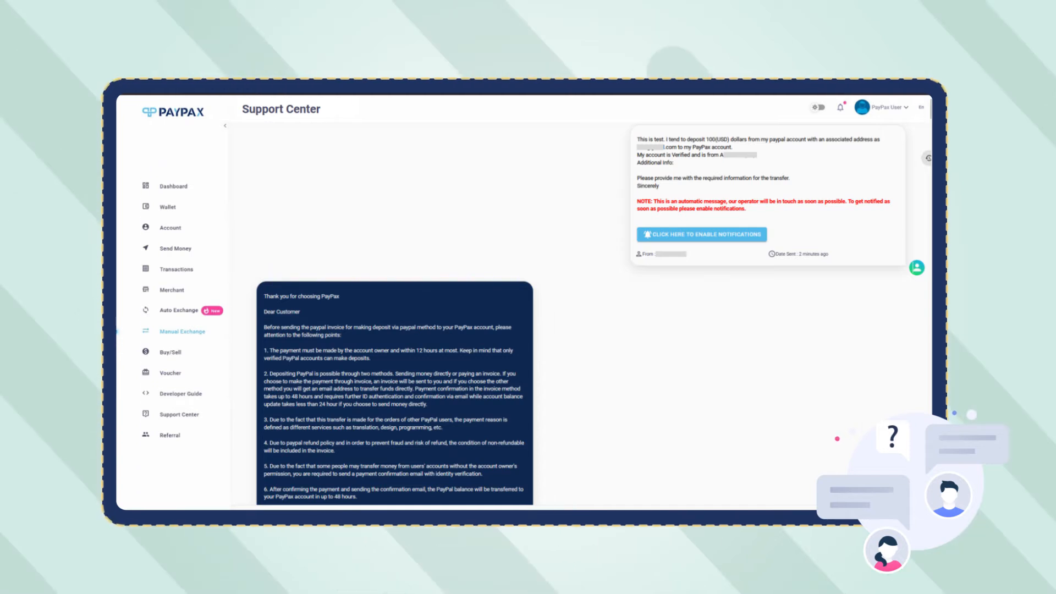
click(179, 414)
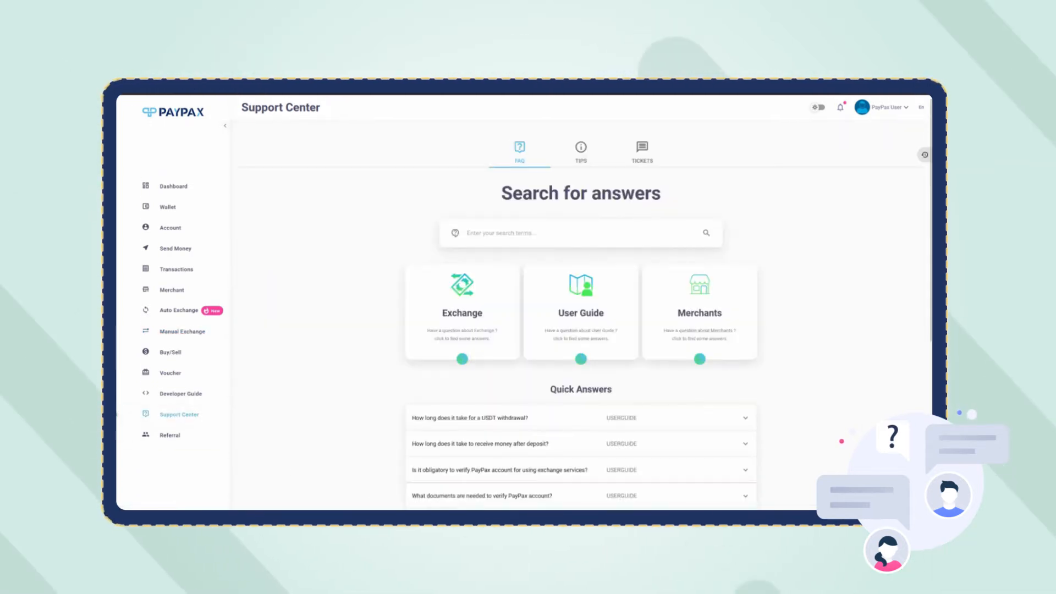
click(641, 149)
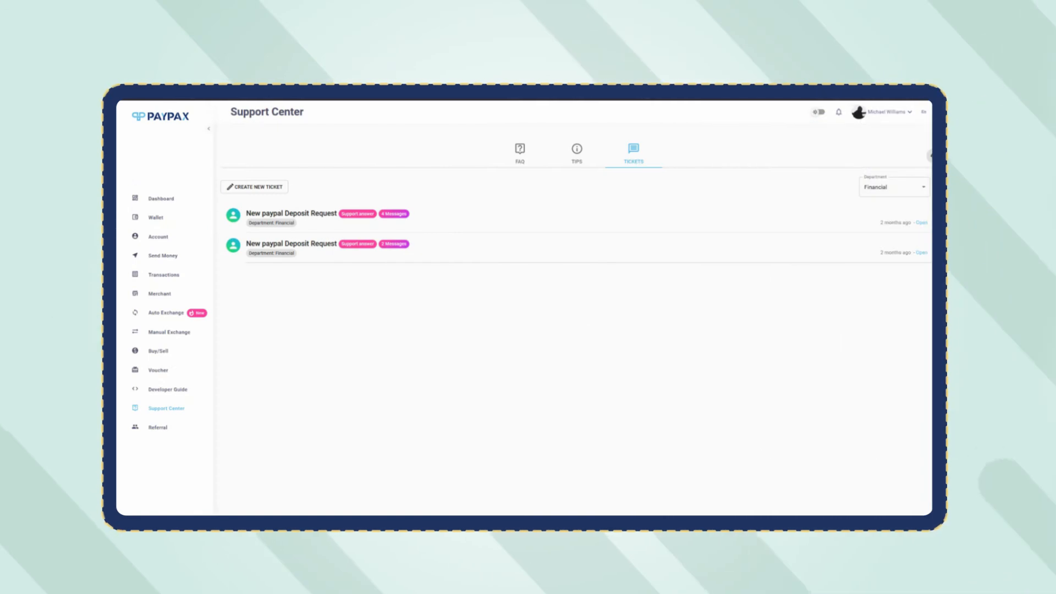
Step: Buy and confirm 12 ETH via Buy/Sell, then start withdrawing ETH from the Wallet
click(158, 351)
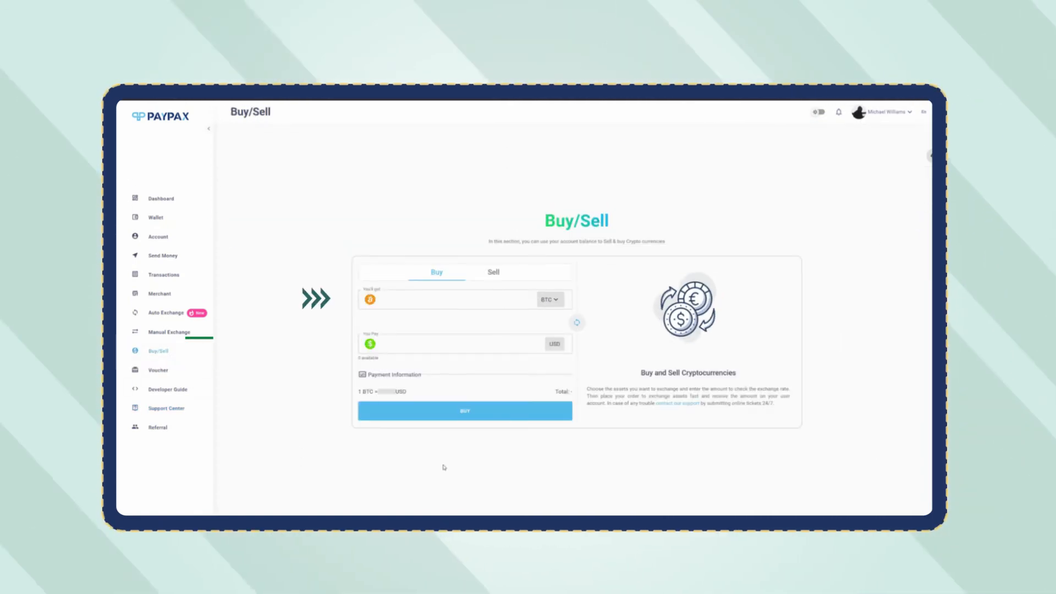
click(549, 299)
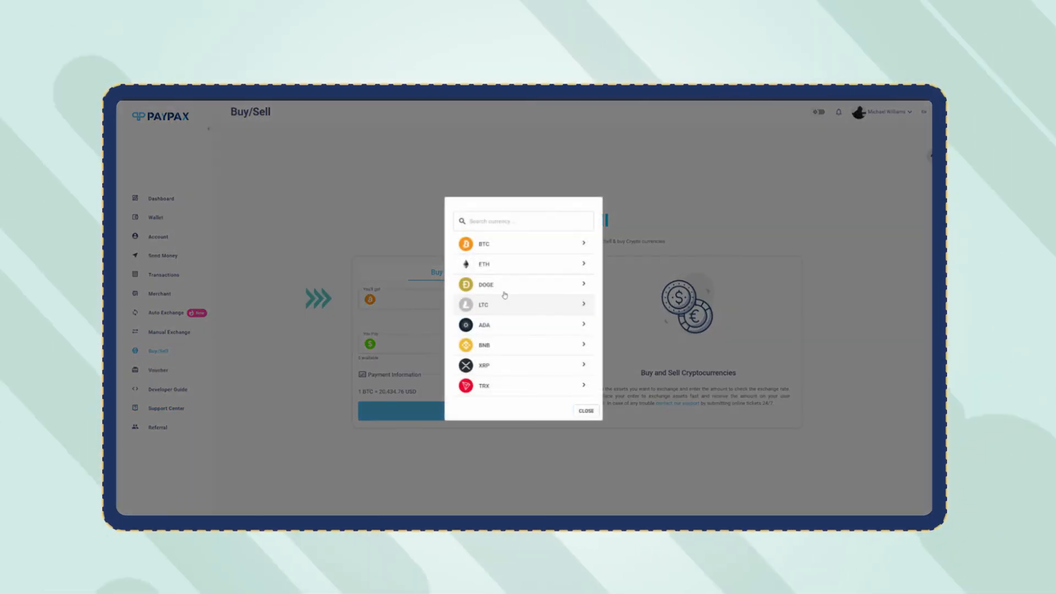
click(484, 264)
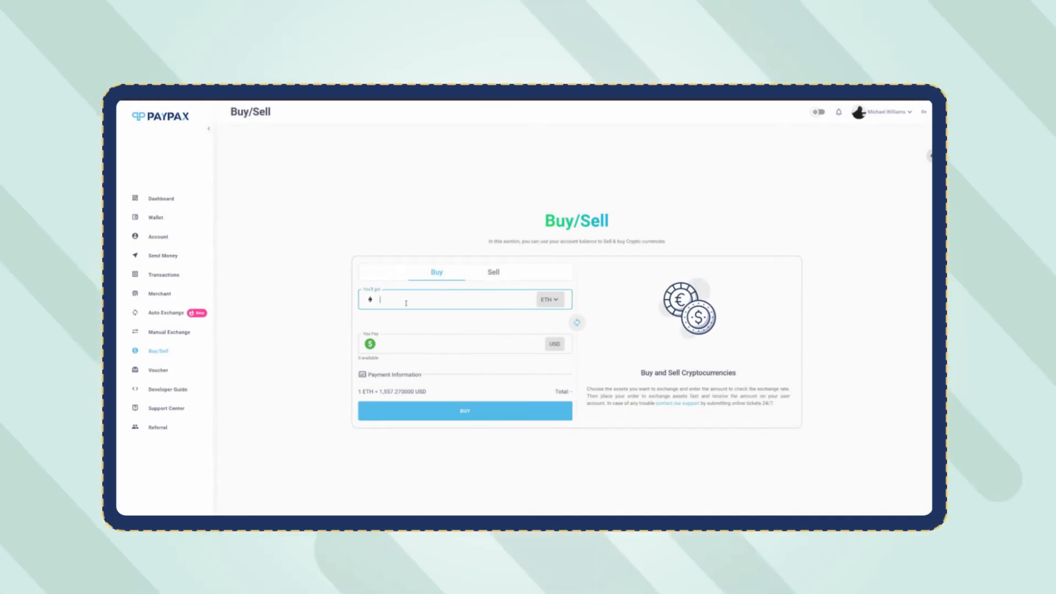
text(12)
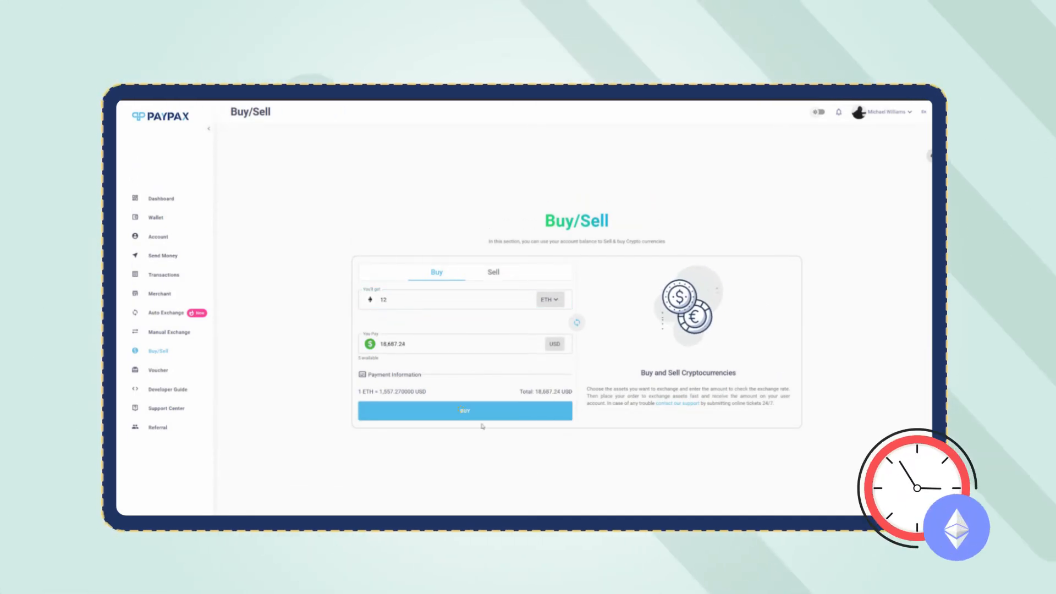
click(465, 411)
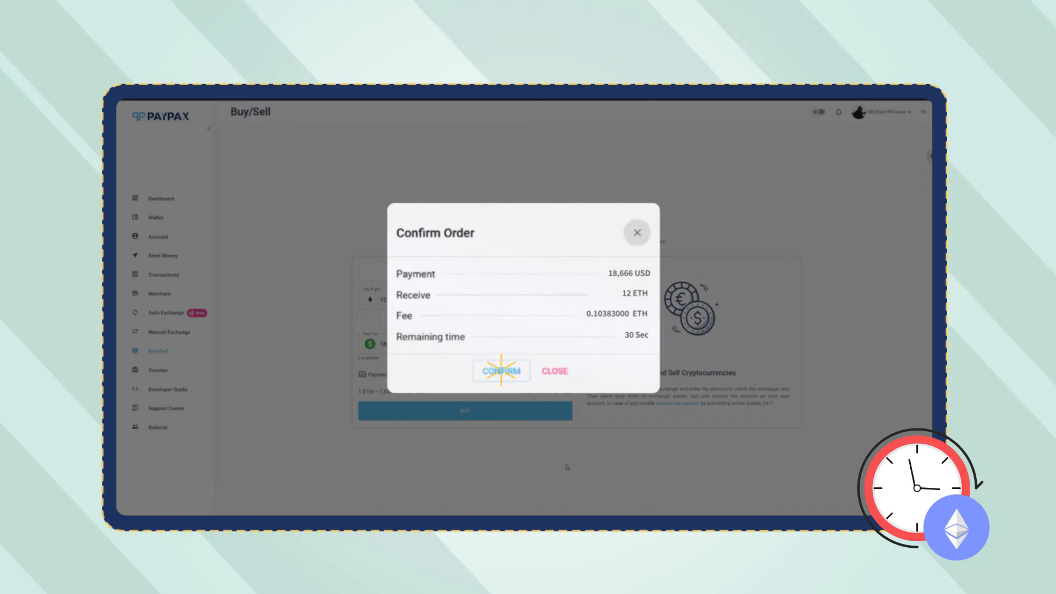
click(501, 371)
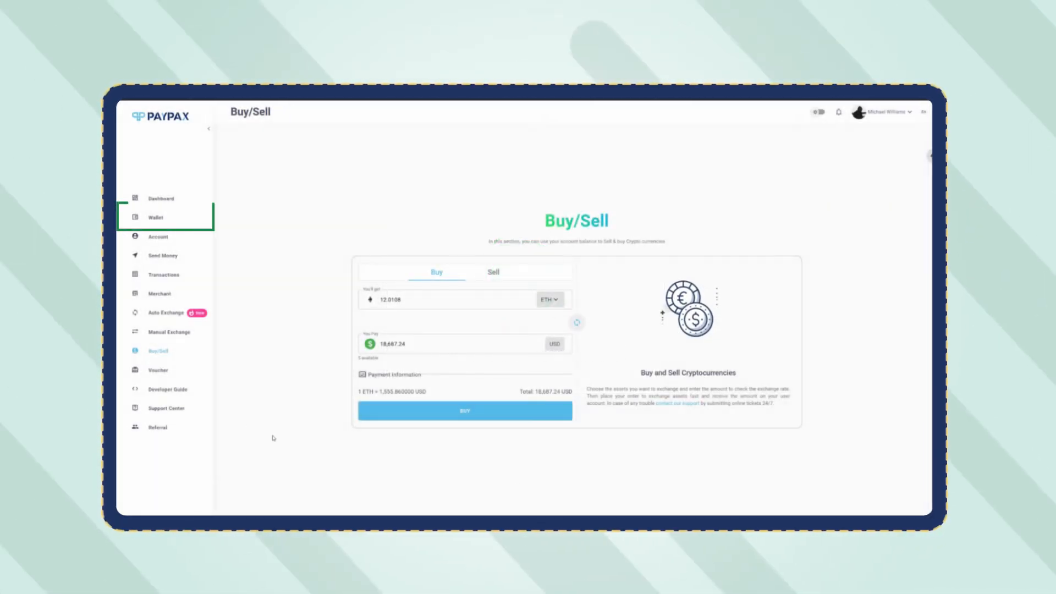
click(156, 217)
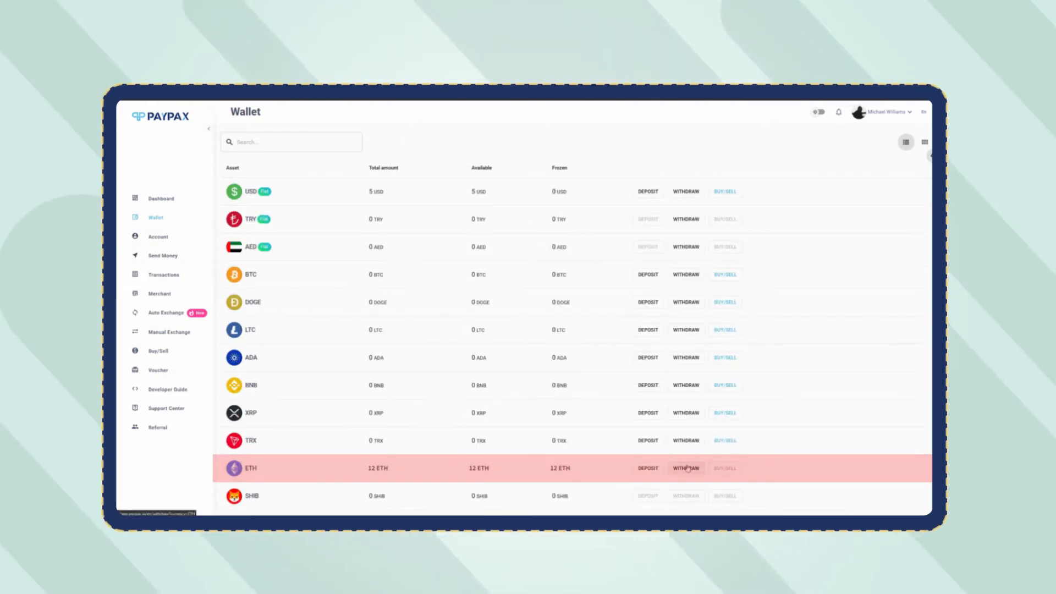
click(685, 468)
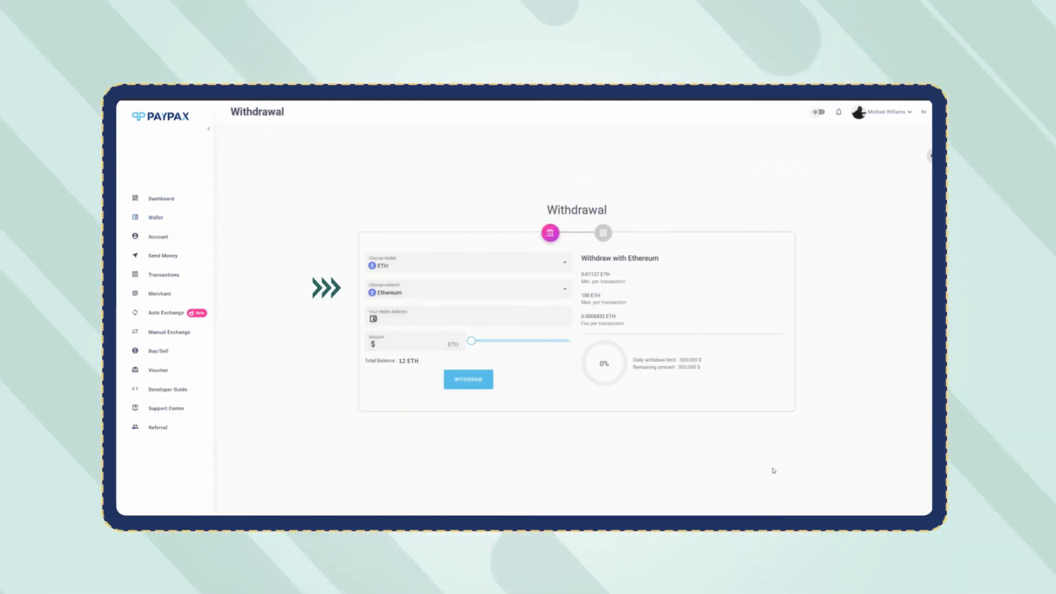
Step: Enter the destination wallet address and 12 ETH, bringing up the withdrawal confirmation
click(467, 317)
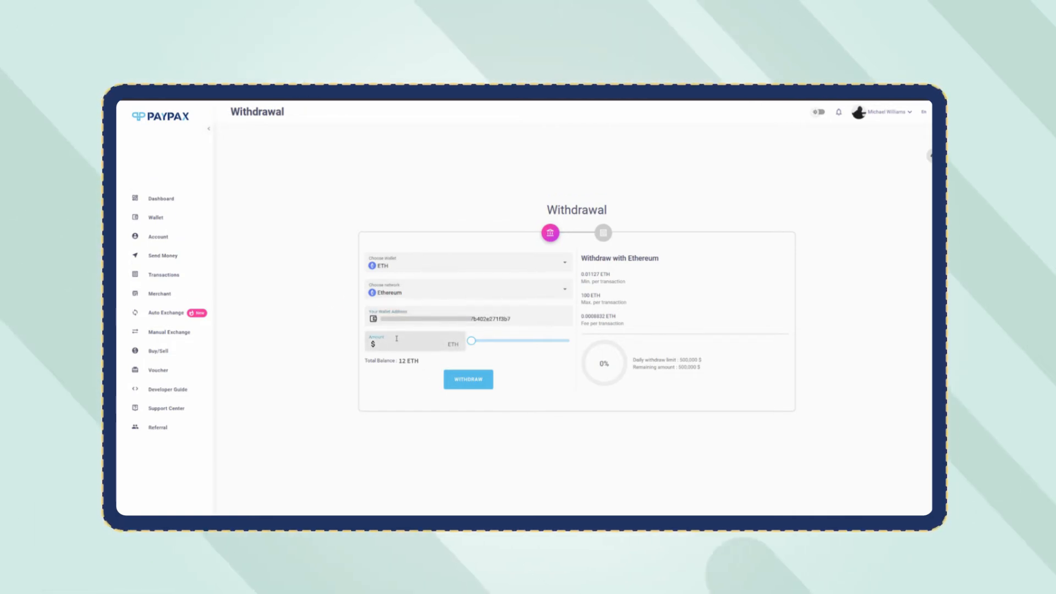
click(468, 379)
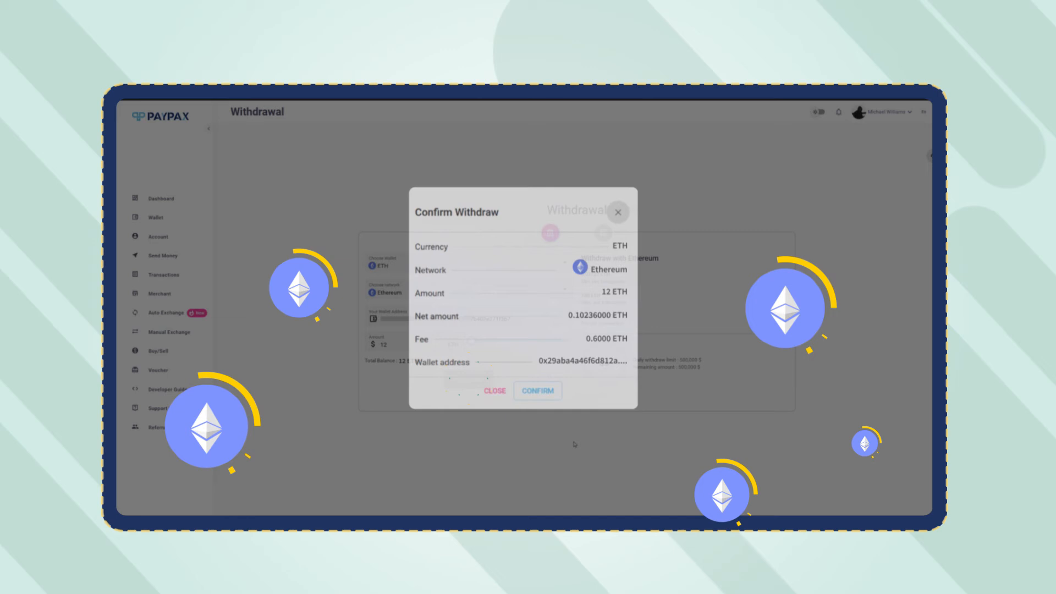